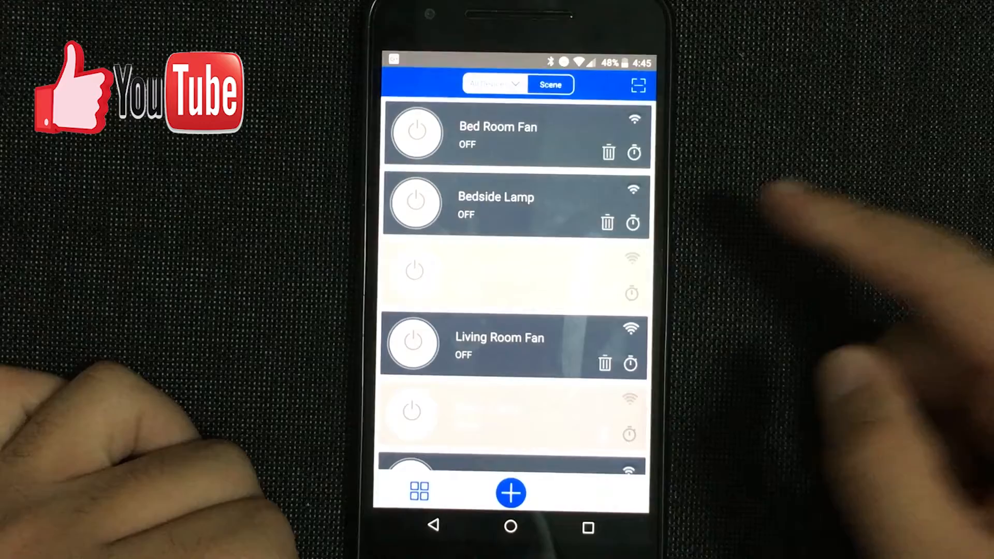
Show the Bed Room Fan's timers from its card on the device list.
left_click(498, 133)
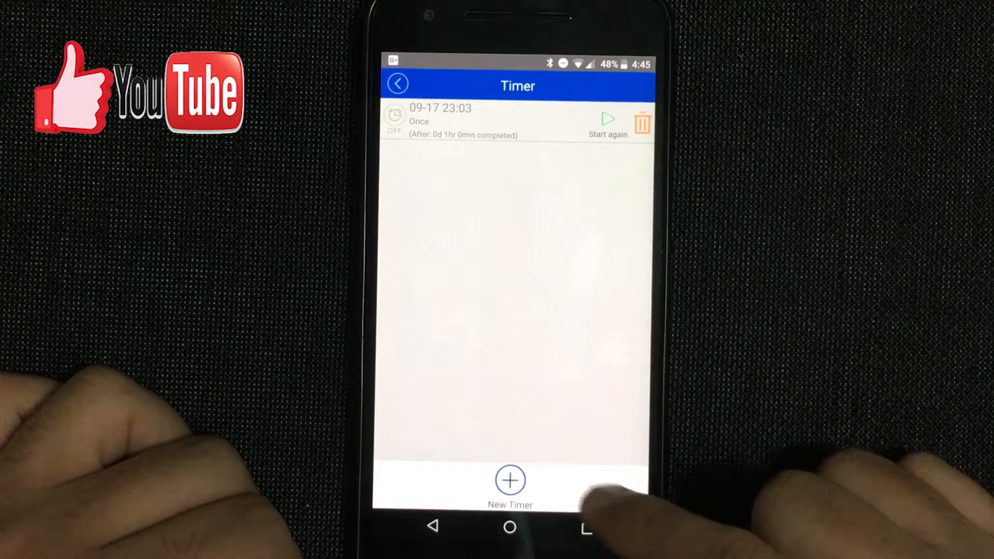
Start a new timer, opening the form preset to turn ON after 10 minutes.
left_click(509, 479)
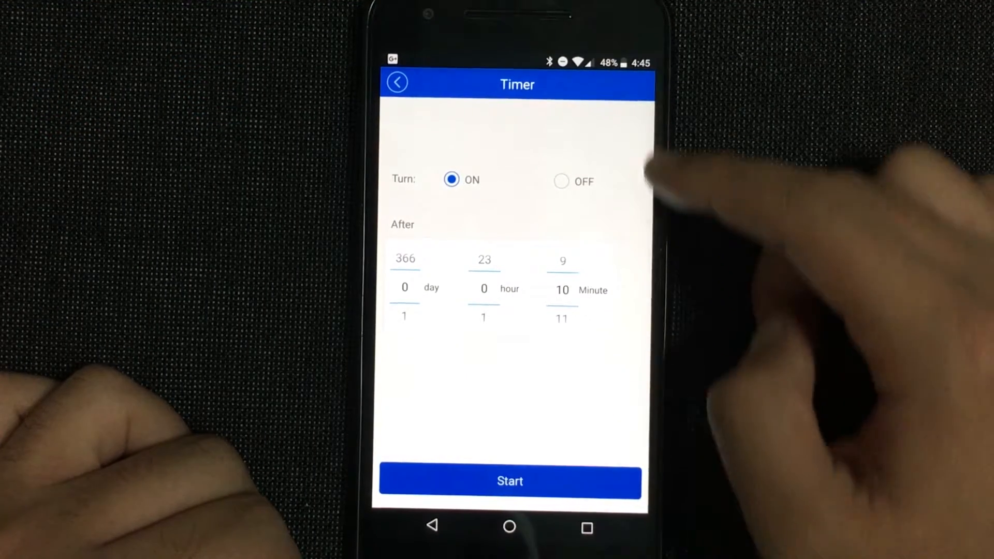
mouse_move(696, 185)
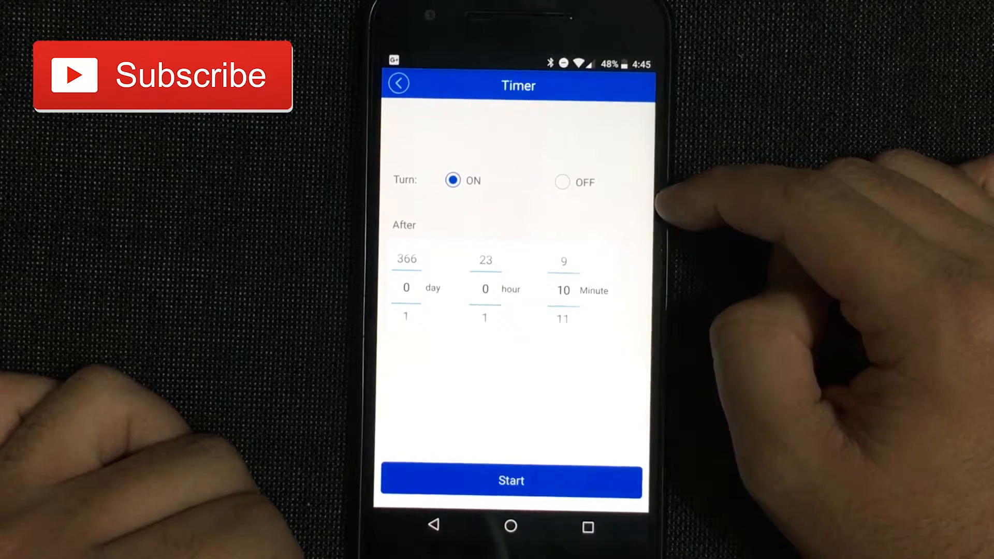
Make the timer turn the fan OFF after 0 days, 1 hour, 0 minutes.
left_click(561, 182)
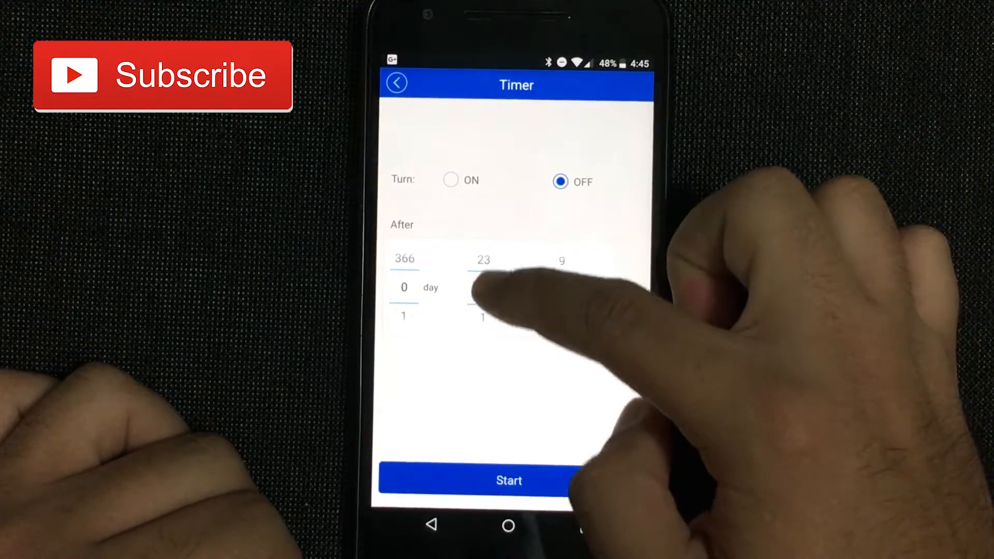
scroll("down", 3)
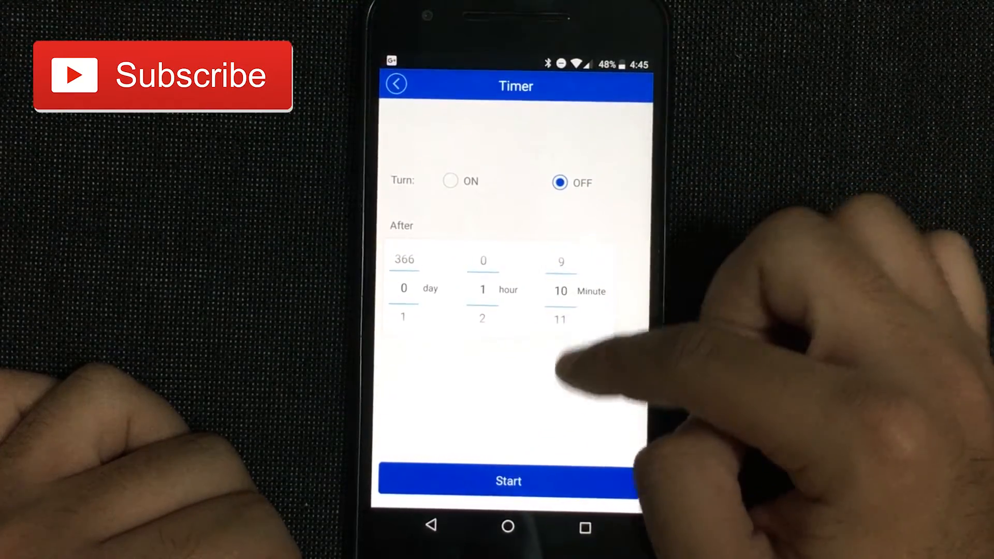
left_click_drag(561, 298, 560, 260)
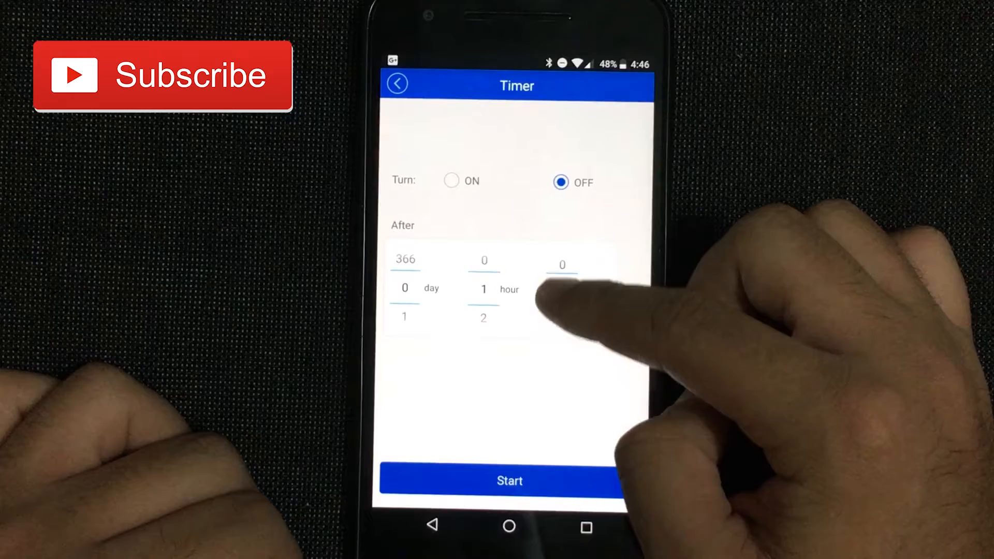
scroll("down", 3)
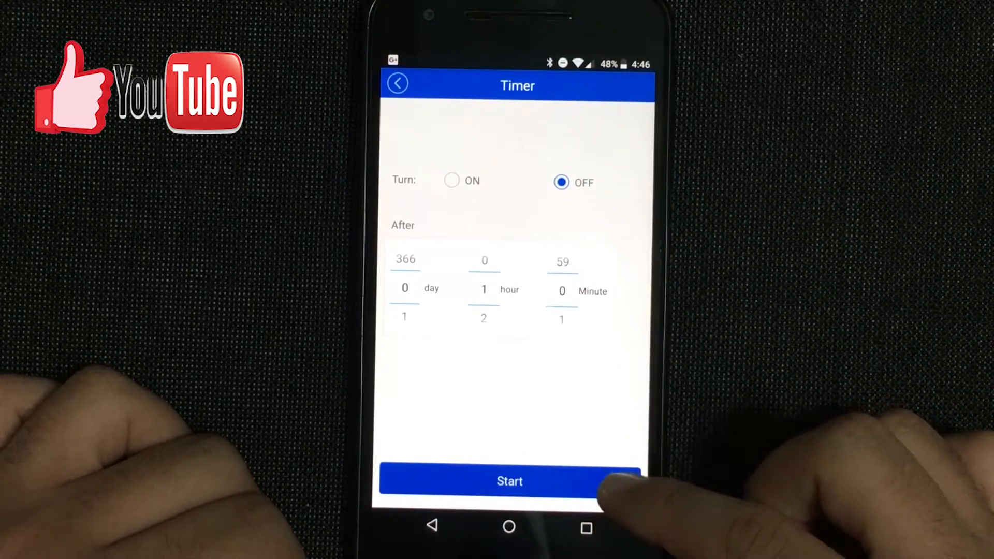
Start the one-hour OFF timer so it appears running in the timer list.
left_click(510, 480)
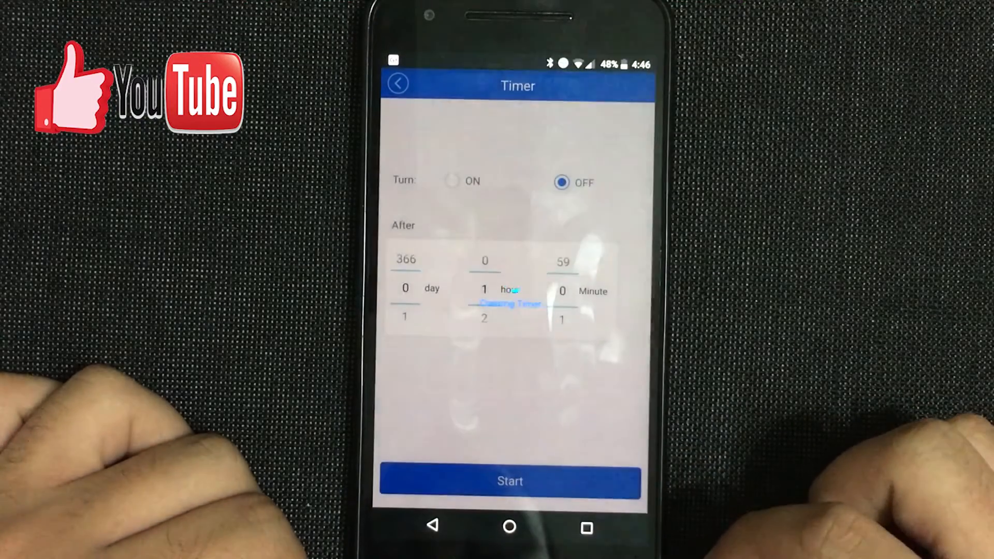
left_click(509, 481)
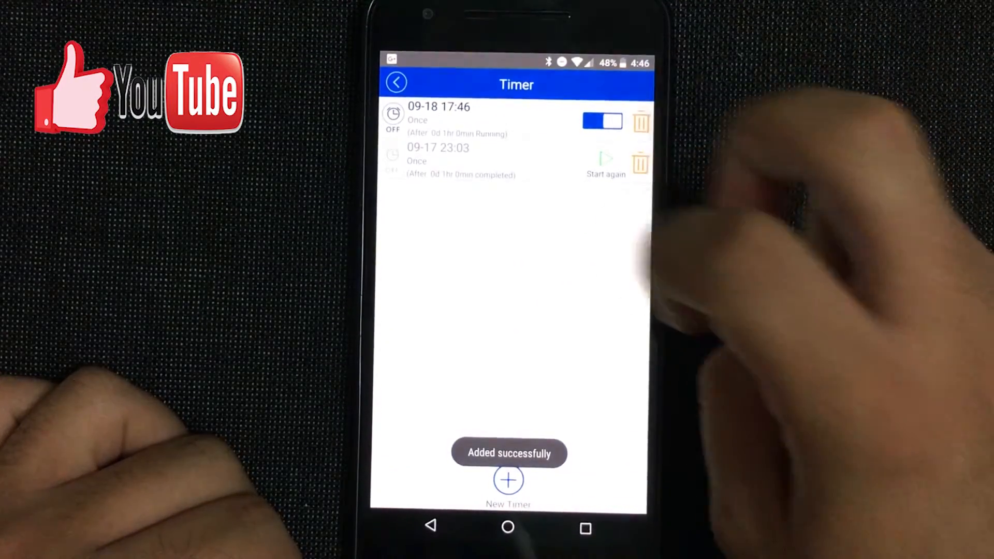
Toggle the new timer off and back on, leaving it enabled.
left_click(601, 120)
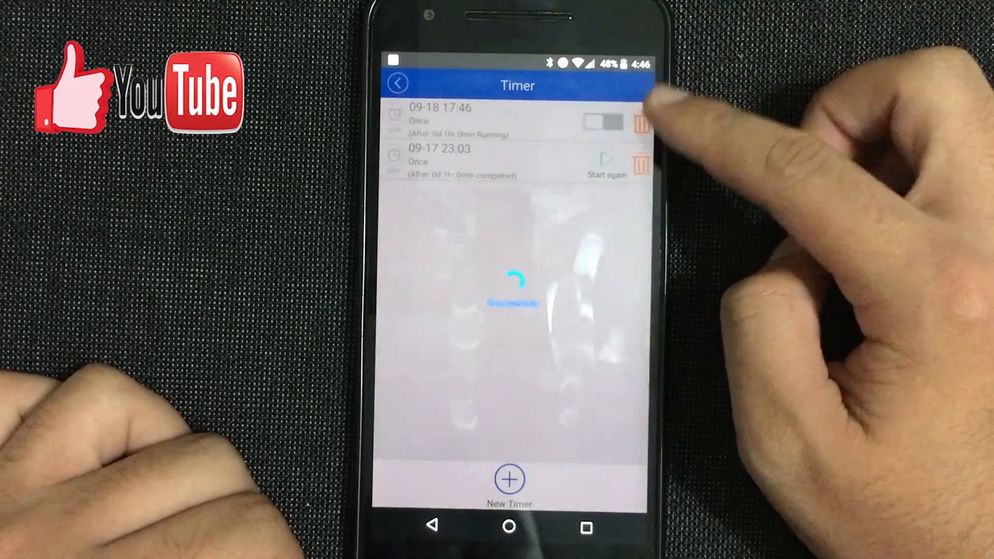
left_click(604, 122)
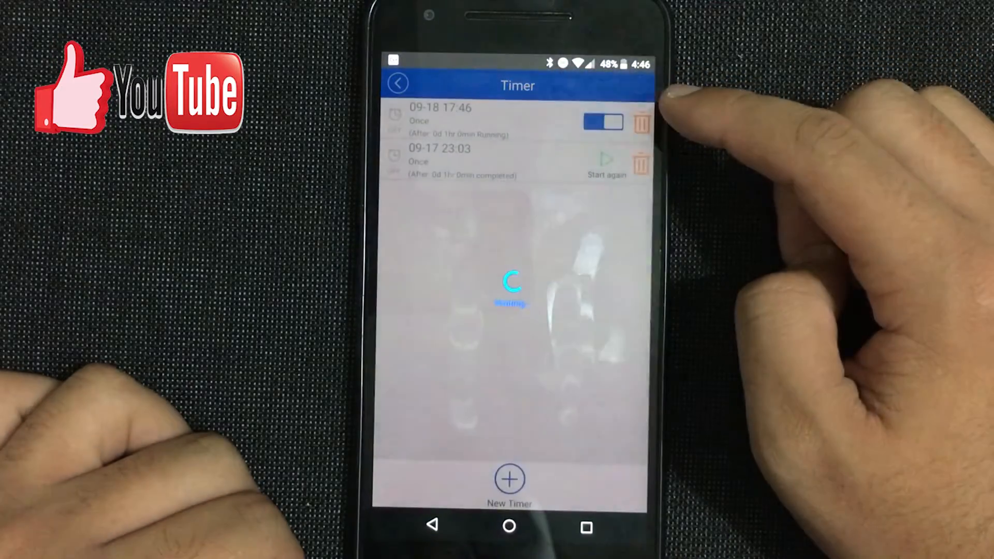